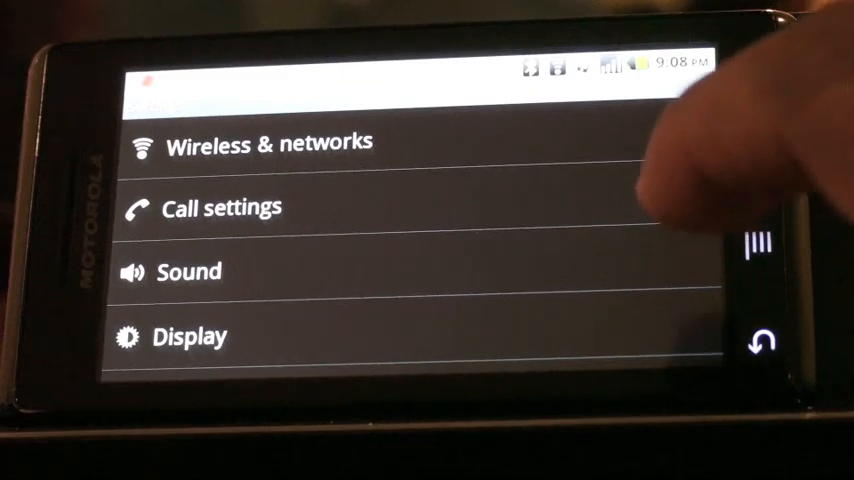
Verify Unknown sources is checked under Applications settings, then return home
{"action": "scroll", "scroll_direction": "down", "scroll_amount": 3}
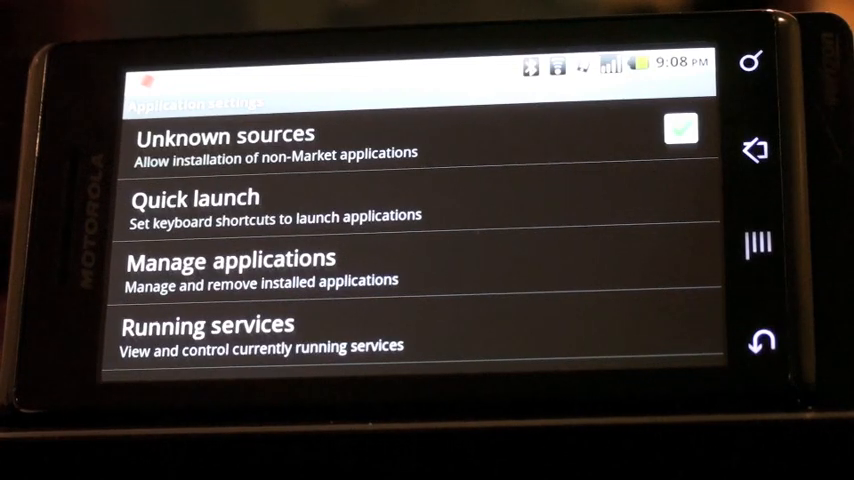
{"action": "left_click", "coordinate": [680, 130]}
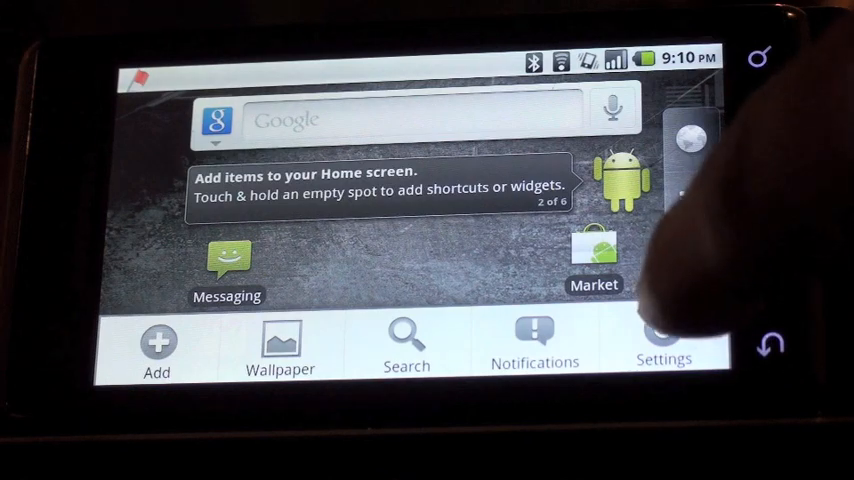
Go through Settings > Wireless & networks to the Bluetooth settings page
{"action": "left_click", "coordinate": [664, 345]}
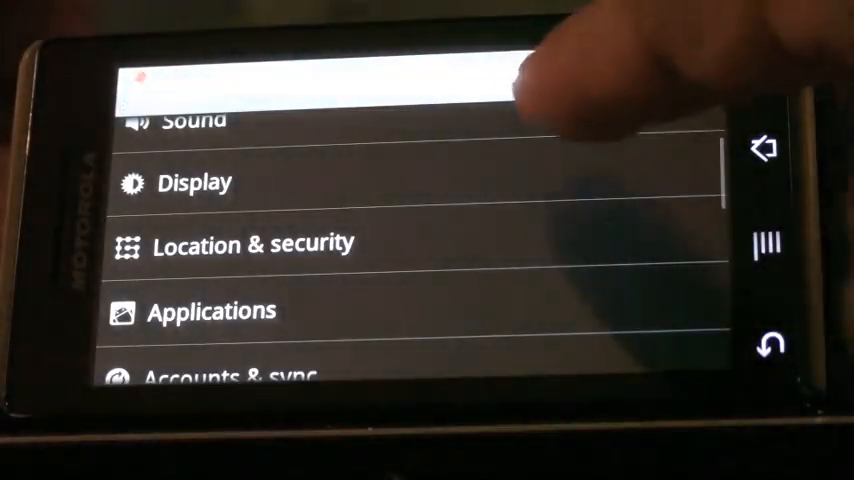
{"action": "scroll", "scroll_direction": "down", "scroll_amount": 3}
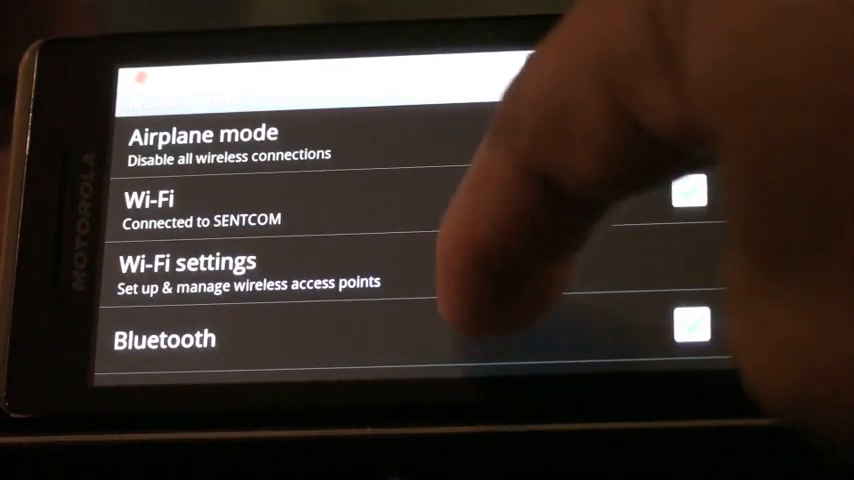
{"action": "scroll", "scroll_direction": "down", "scroll_amount": 3}
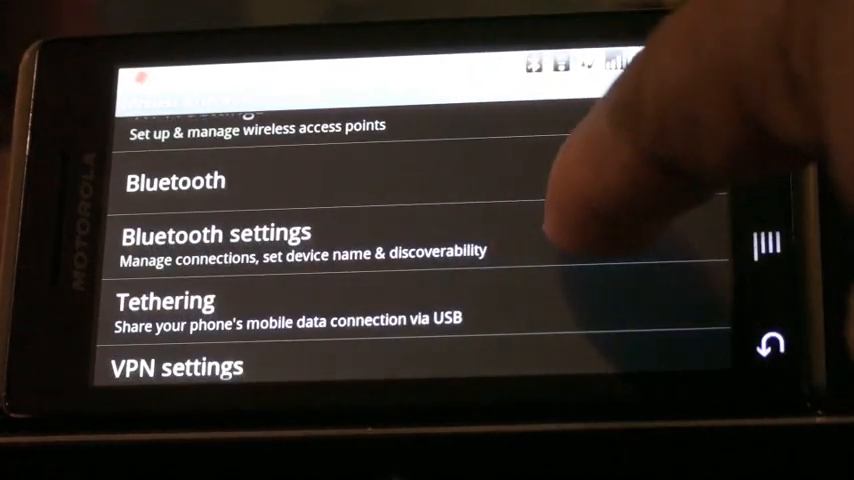
{"action": "left_click", "coordinate": [215, 245]}
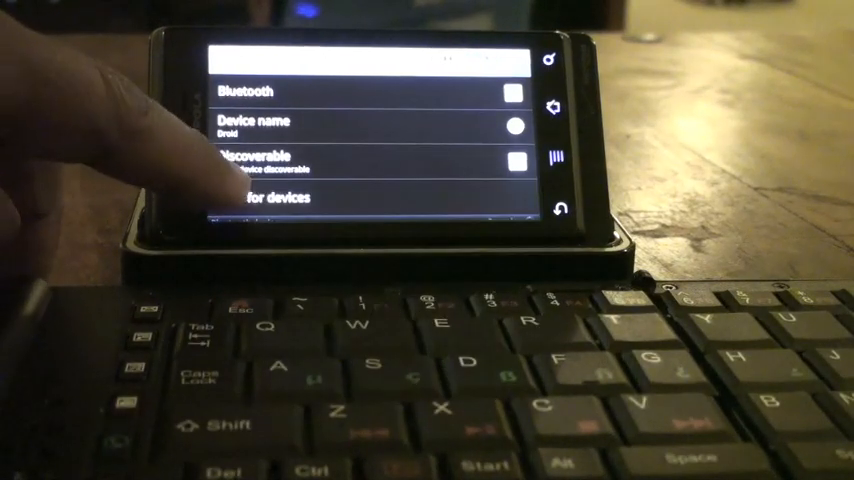
Scan for devices, request pairing with Freedom Pro Keyboard, and start entering the numeric PIN
{"action": "left_click", "coordinate": [277, 197]}
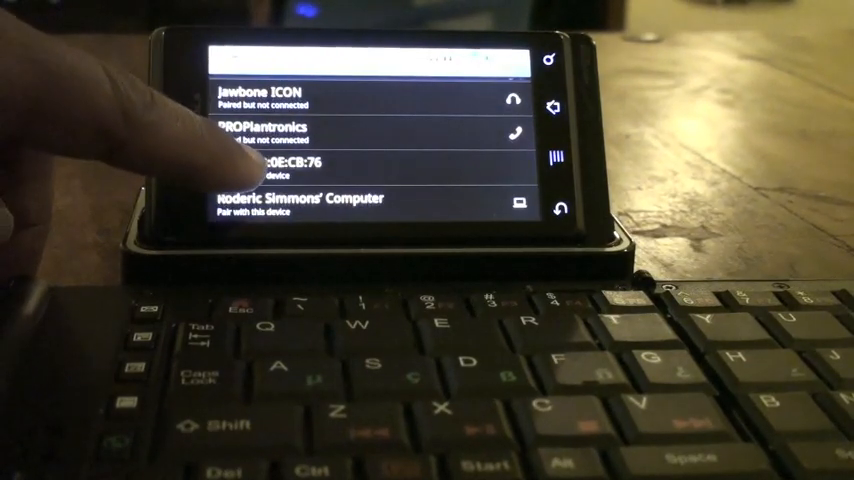
{"action": "left_click", "coordinate": [300, 170]}
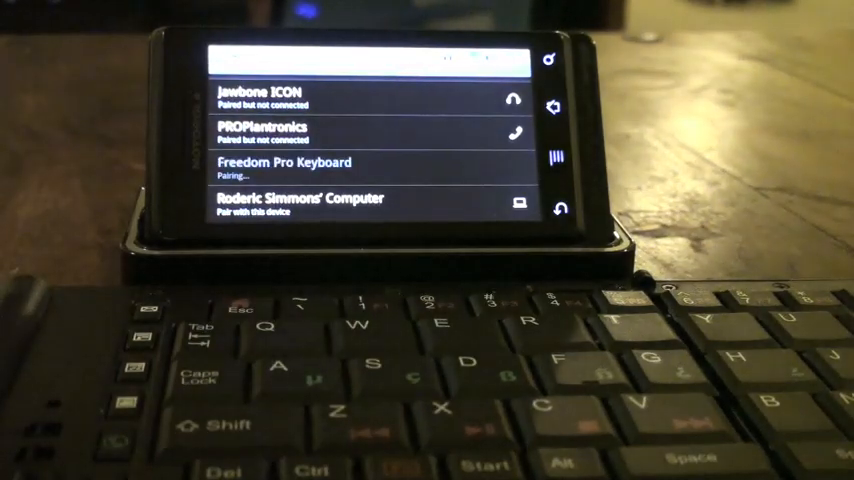
{"action": "left_click", "coordinate": [285, 162]}
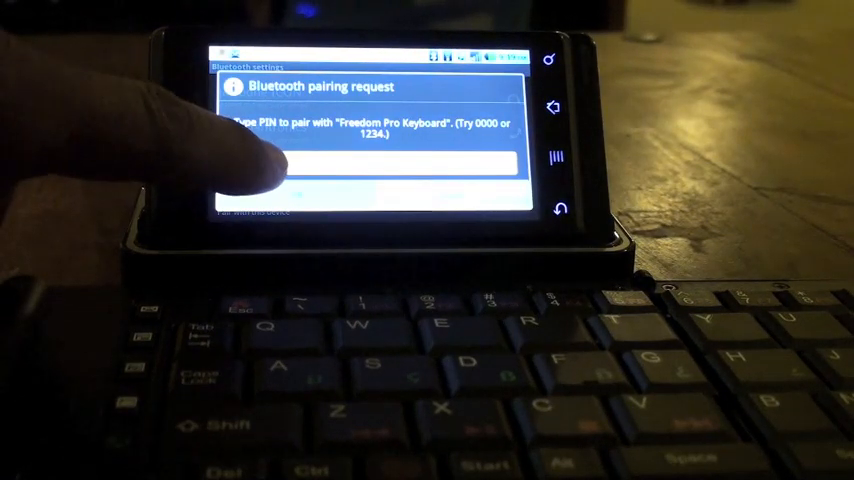
{"action": "left_click", "coordinate": [370, 165]}
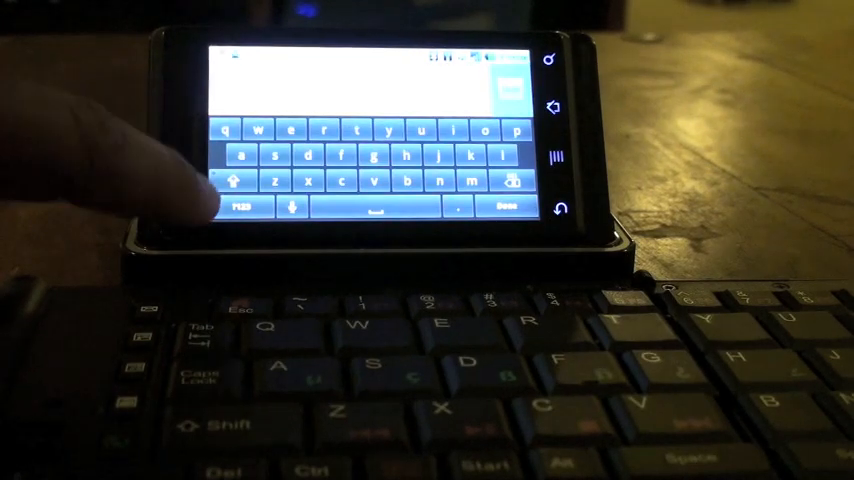
{"action": "left_click", "coordinate": [240, 206]}
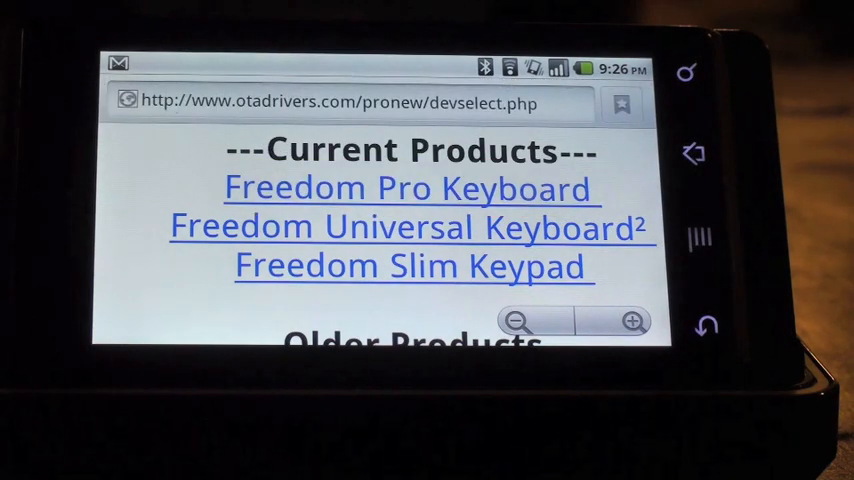
On otadrivers.com, reach the Freedom Pro Keyboard manual downloads for the Android driver
{"action": "left_click", "coordinate": [406, 188]}
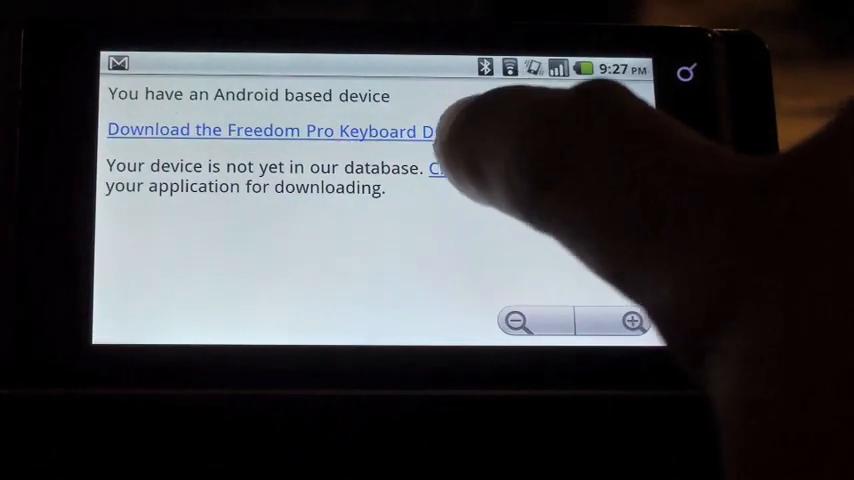
{"action": "left_click", "coordinate": [445, 168]}
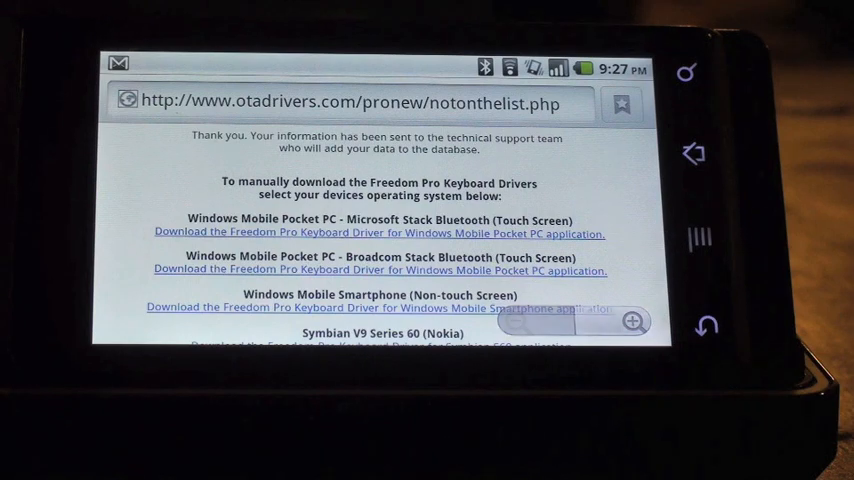
{"action": "scroll", "scroll_direction": "down", "scroll_amount": 3}
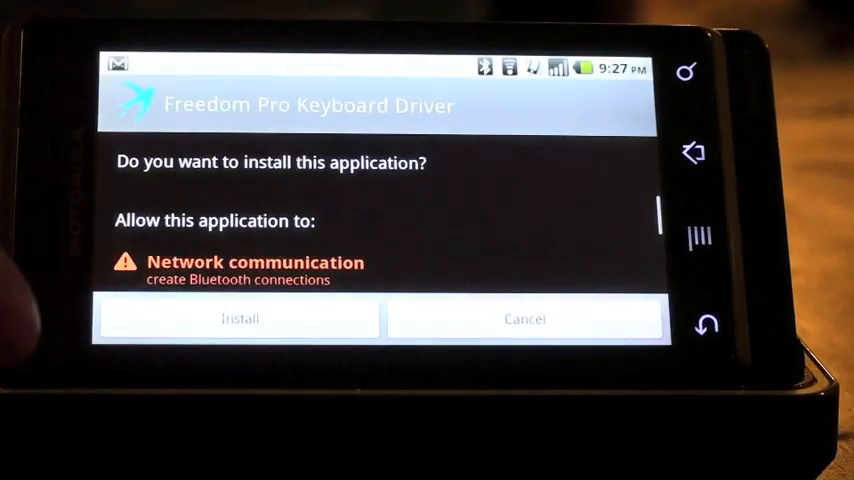
Confirm installation of the Freedom Pro Keyboard Driver app
{"action": "left_click", "coordinate": [240, 318]}
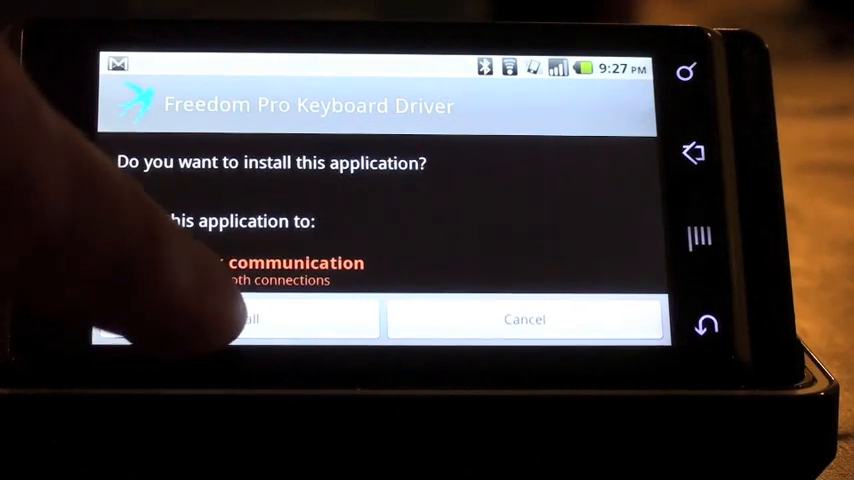
{"action": "left_click", "coordinate": [245, 318]}
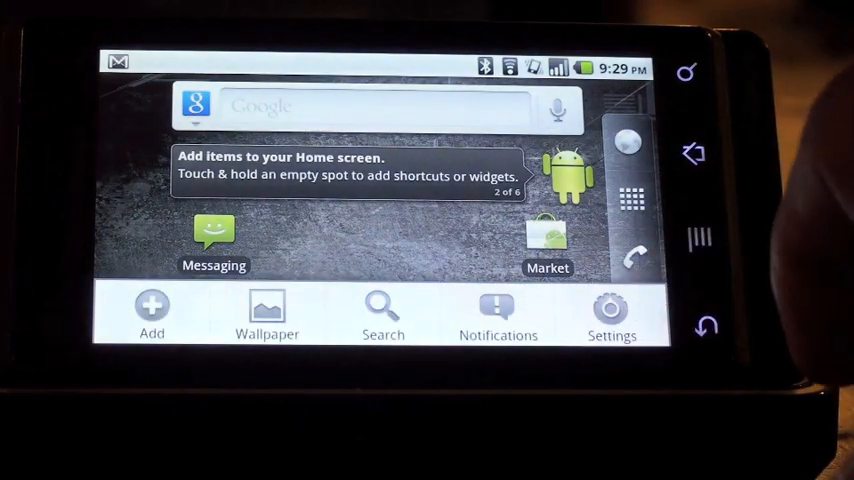
Check Freedom Pro Keyboard under Language & keyboard and open its settings
{"action": "left_click", "coordinate": [612, 310]}
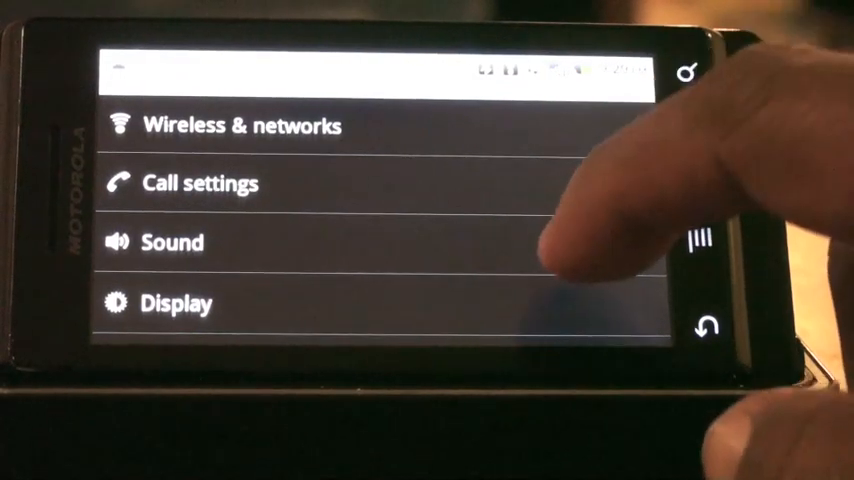
{"action": "scroll", "scroll_direction": "down", "scroll_amount": 3}
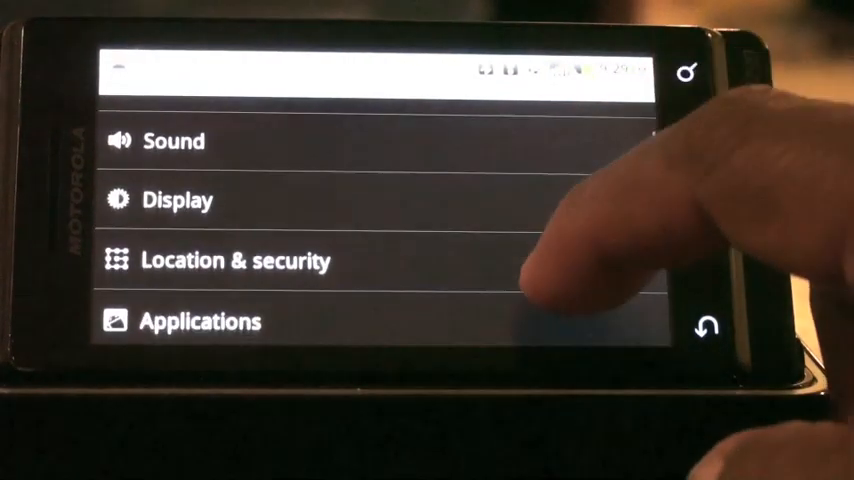
{"action": "scroll", "scroll_direction": "down", "scroll_amount": 3}
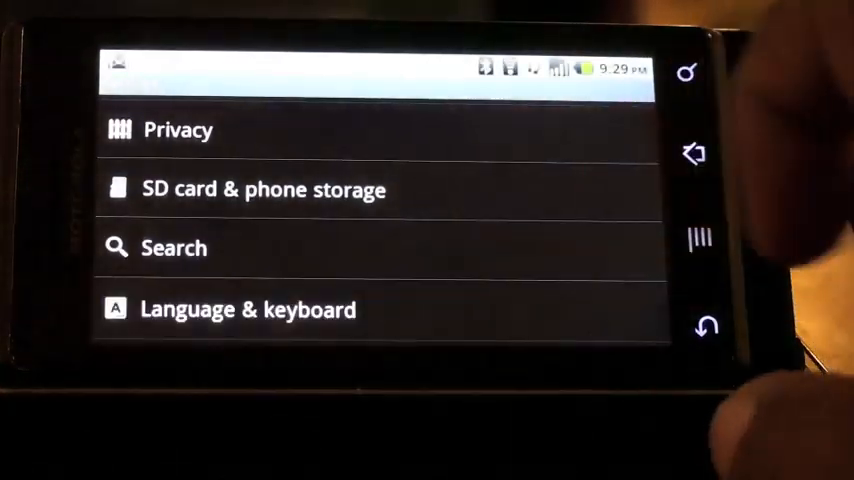
{"action": "left_click", "coordinate": [248, 309]}
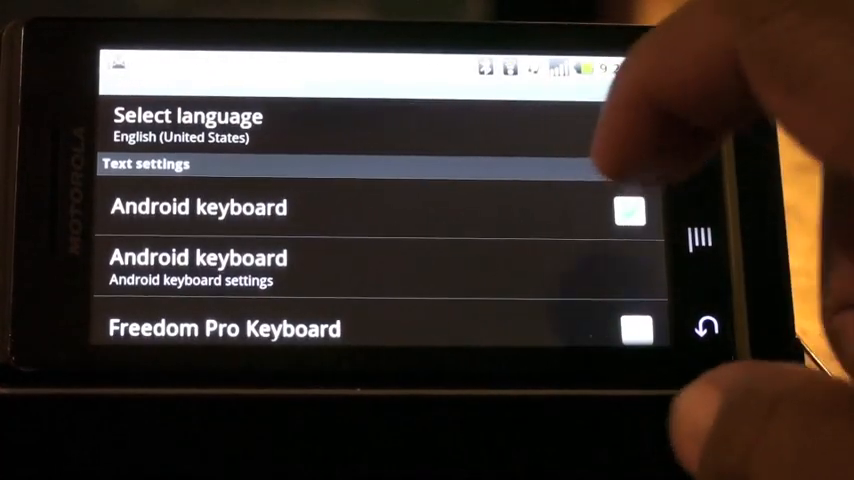
{"action": "left_click", "coordinate": [634, 330]}
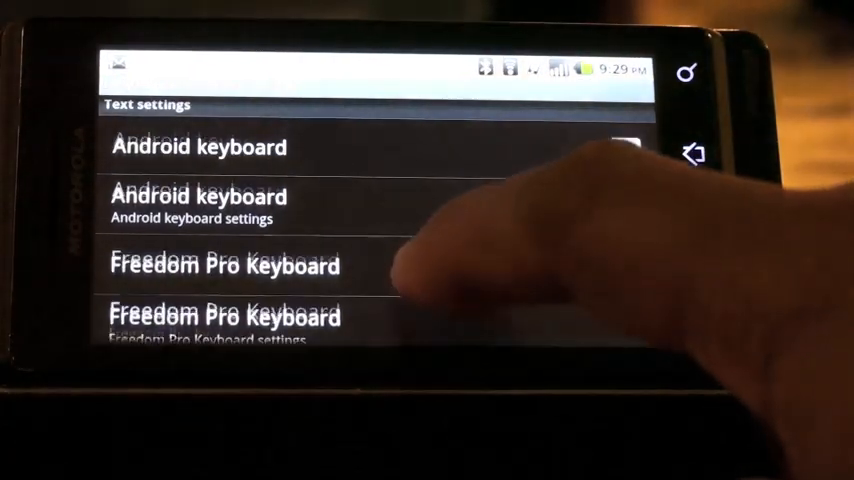
{"action": "left_click", "coordinate": [225, 265]}
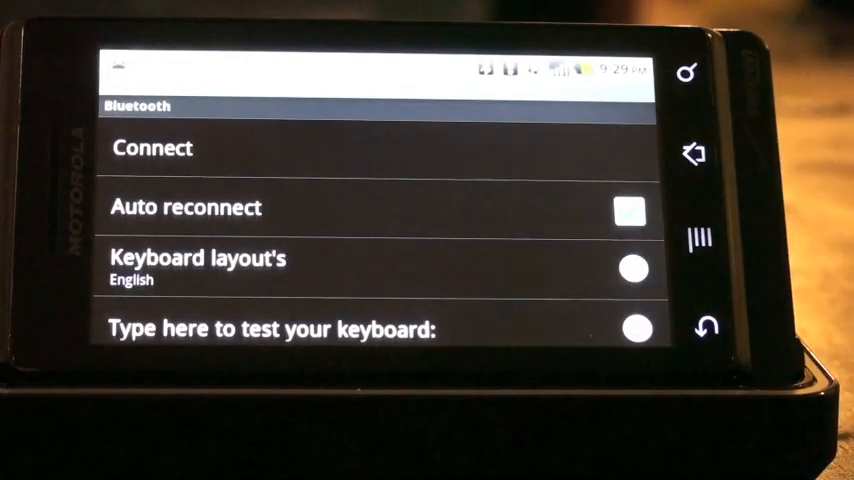
Connect to the Bluetooth keyboard and scroll to the keyboard test field
{"action": "left_click", "coordinate": [629, 211]}
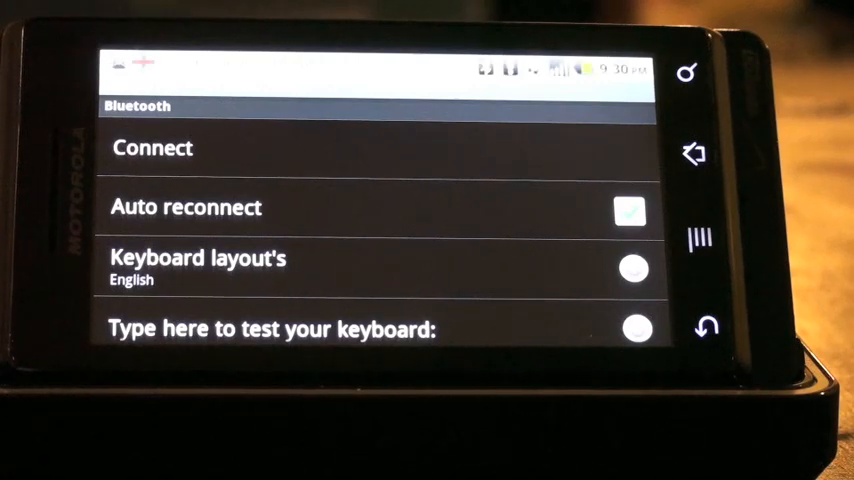
{"action": "left_click", "coordinate": [152, 148]}
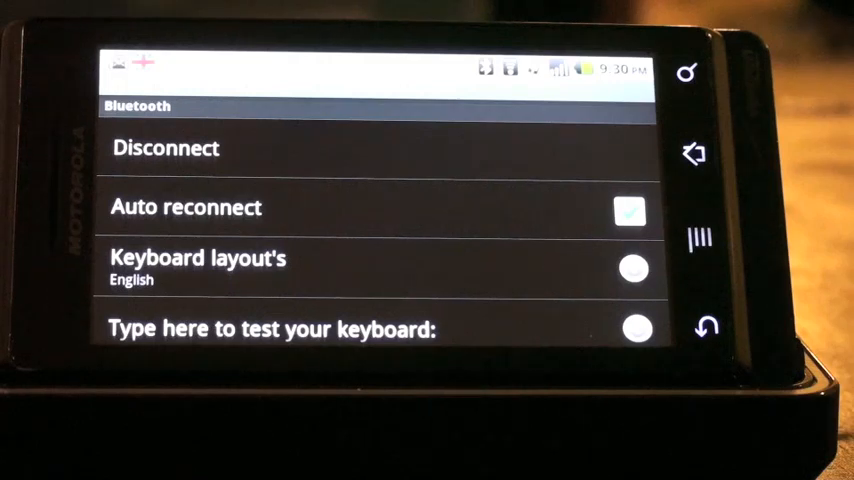
{"action": "scroll", "scroll_direction": "down", "scroll_amount": 3}
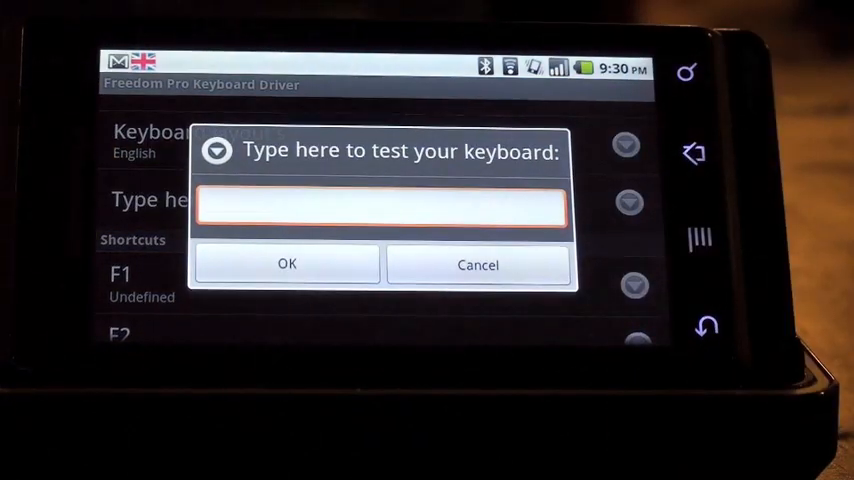
Choose Freedom Pro Keyboard as input method and type the simplemobile web address
{"action": "left_click", "coordinate": [383, 205]}
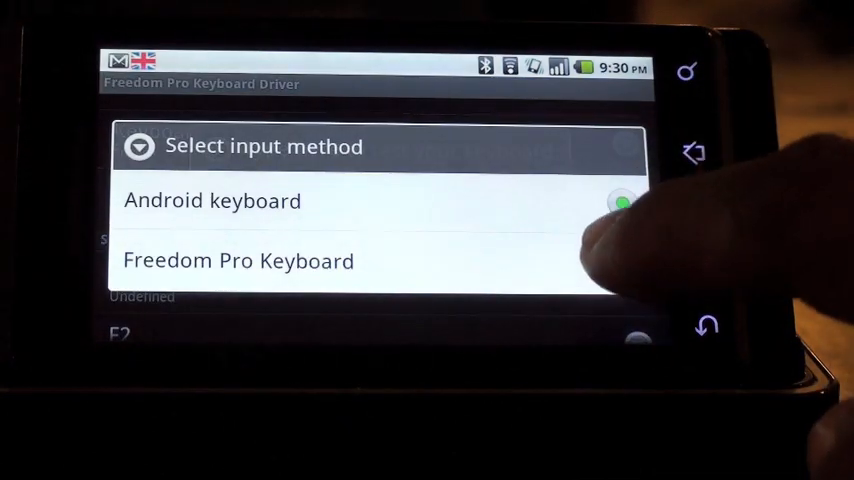
{"action": "left_click", "coordinate": [238, 260]}
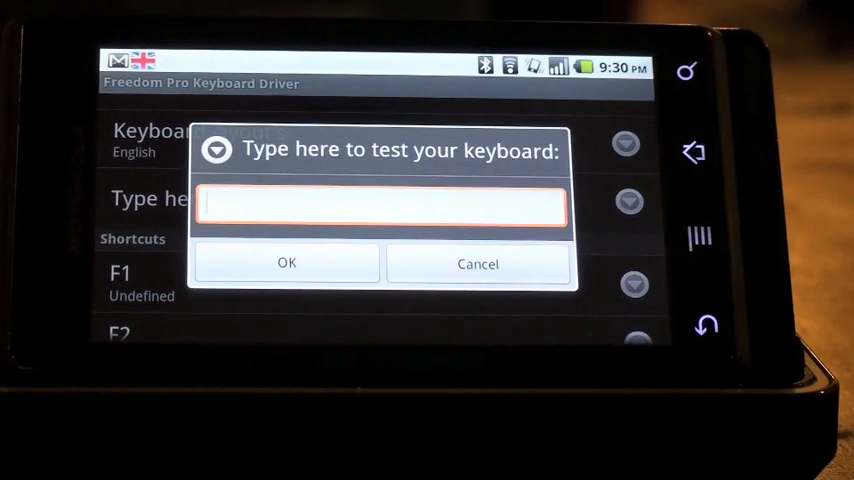
{"action": "type", "text": "www.."}
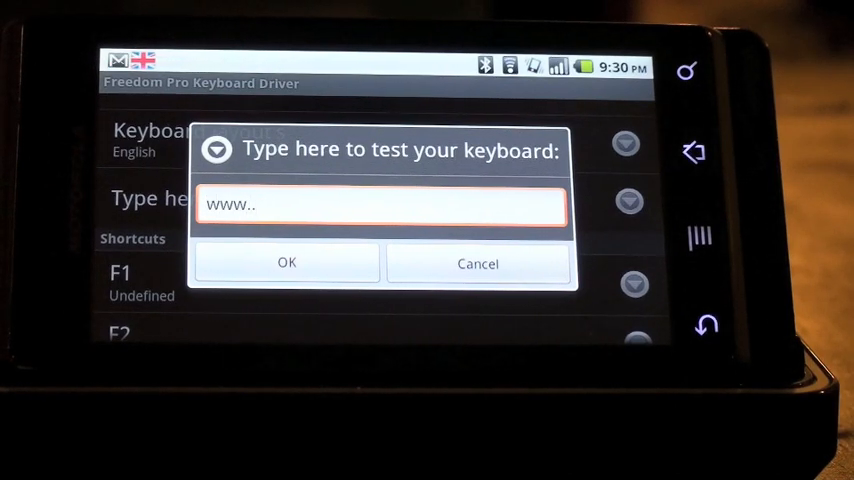
{"action": "key", "text": "Backspace"}
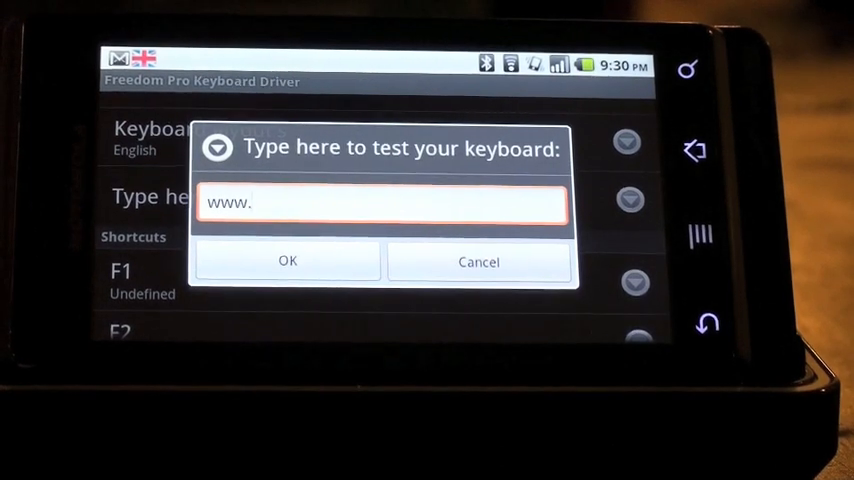
{"action": "type", "text": "simple"}
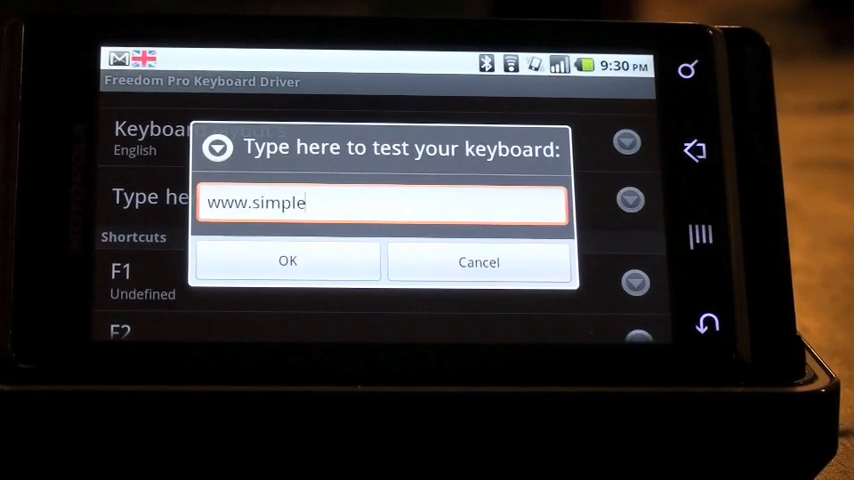
{"action": "type", "text": "mobile"}
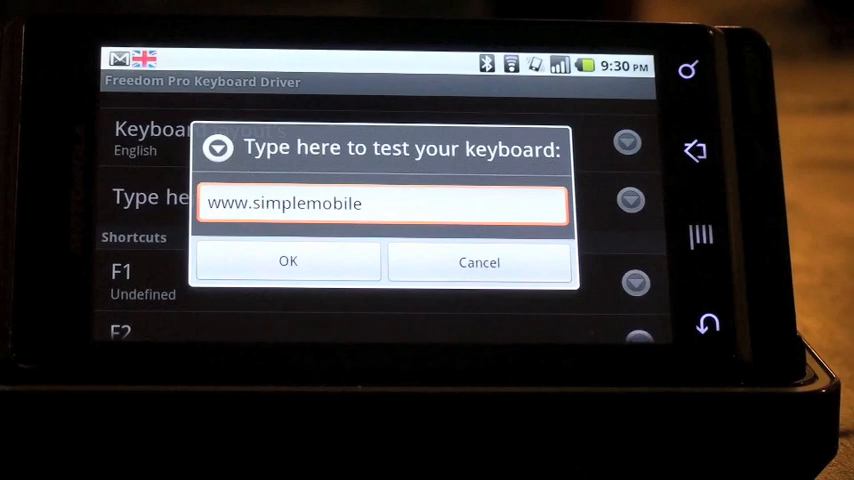
{"action": "type", "text": "revie"}
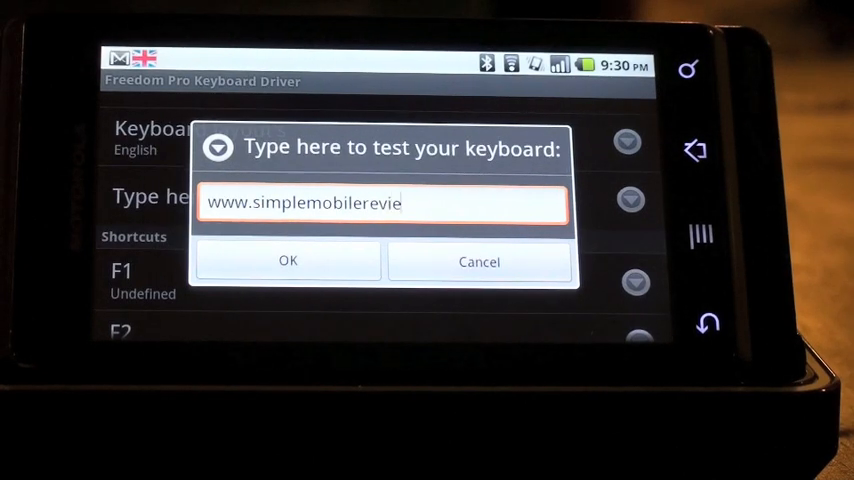
{"action": "type", "text": "w.co"}
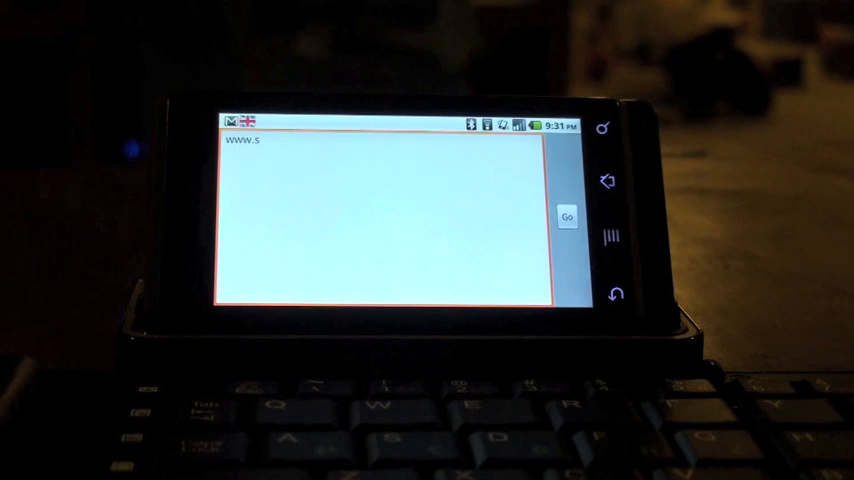
{"action": "type", "text": "implemo"}
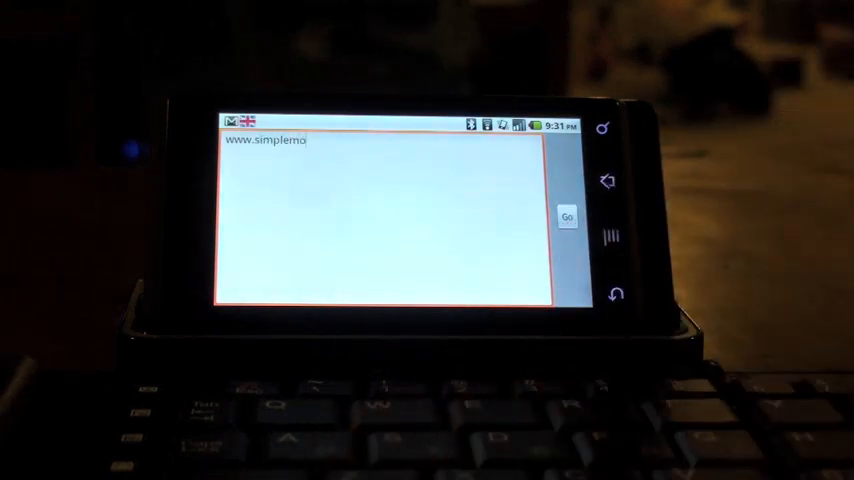
{"action": "type", "text": "bil"}
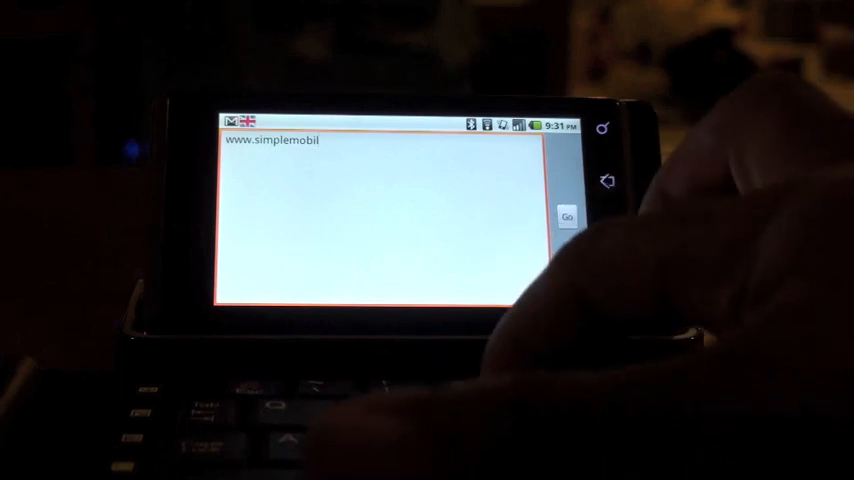